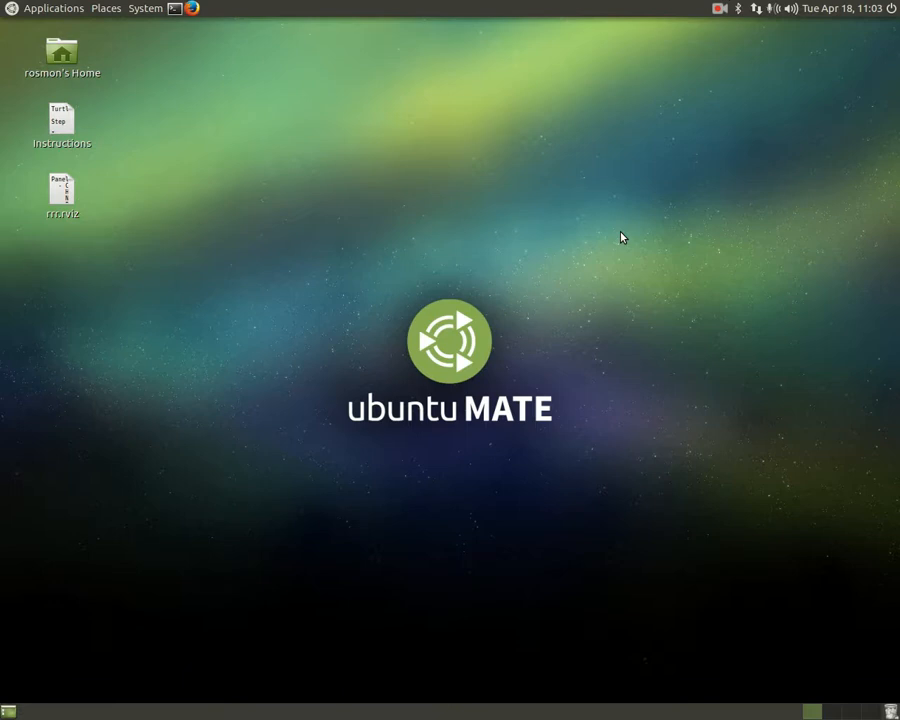
Step: Open the desktop Instructions file in Pluma to read the Turtlebot Demo 1 setup steps
click(61, 117)
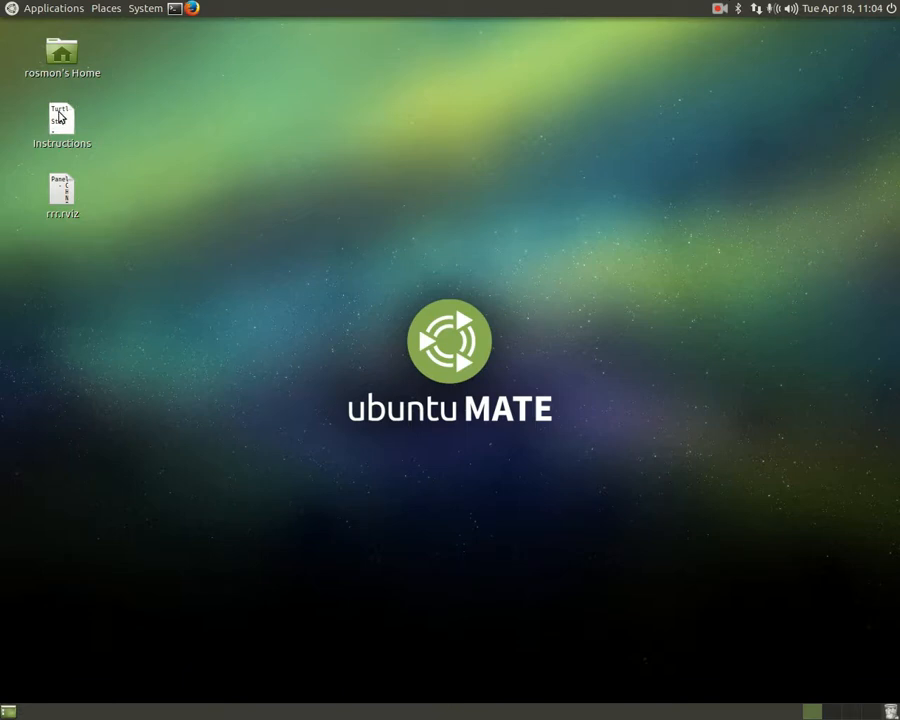
double_click(62, 120)
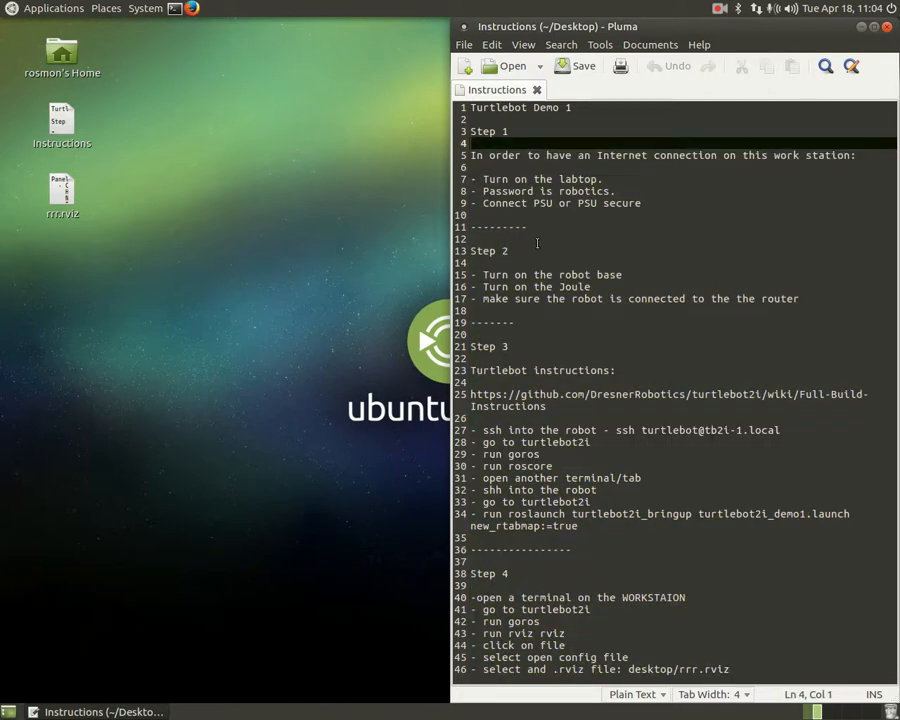
mouse_move(258, 172)
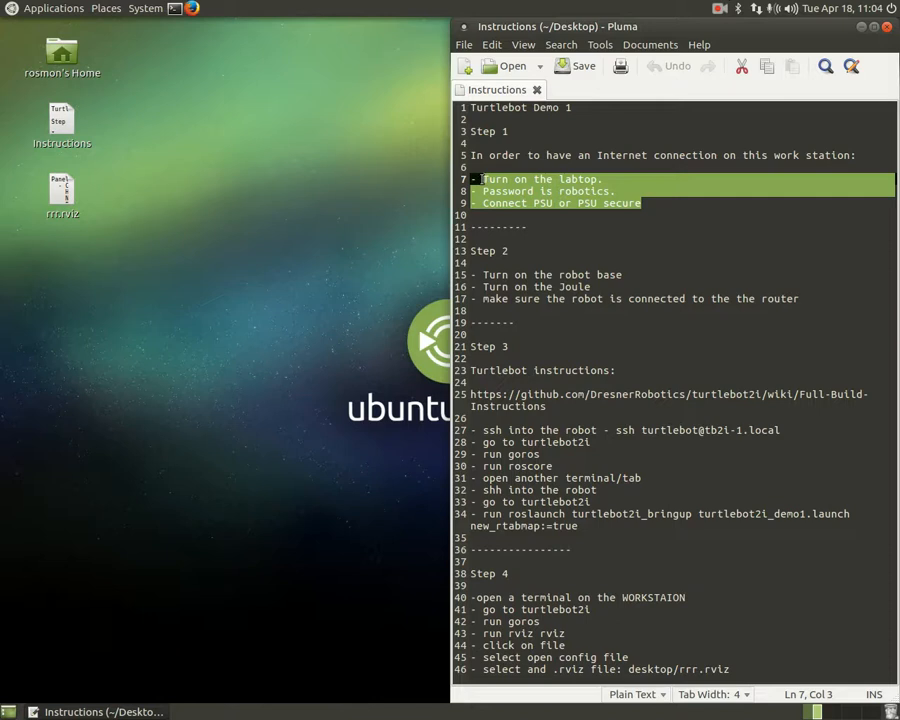
click(480, 179)
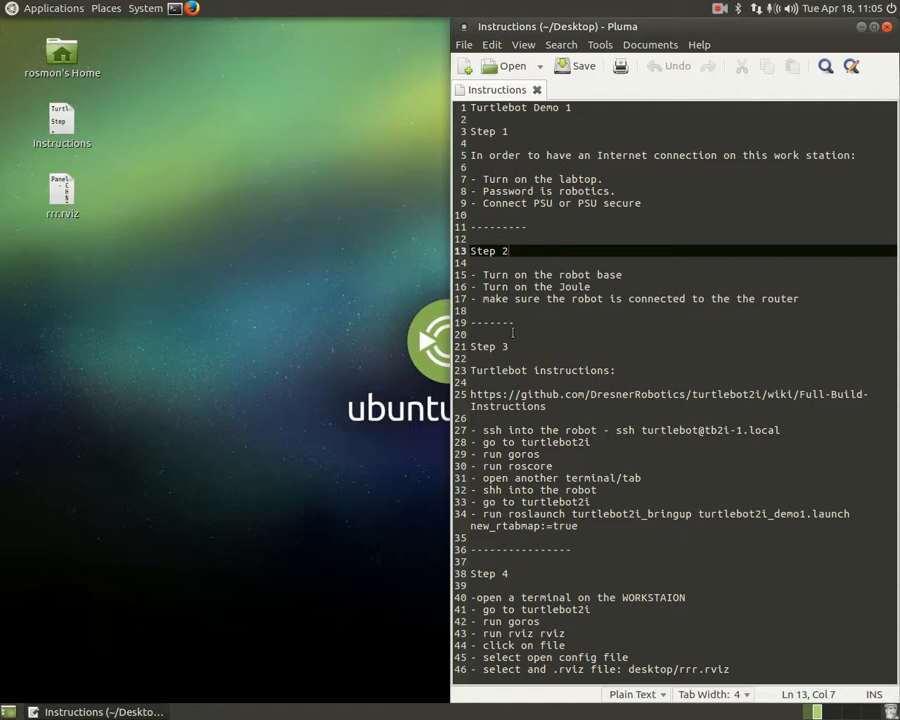
click(508, 346)
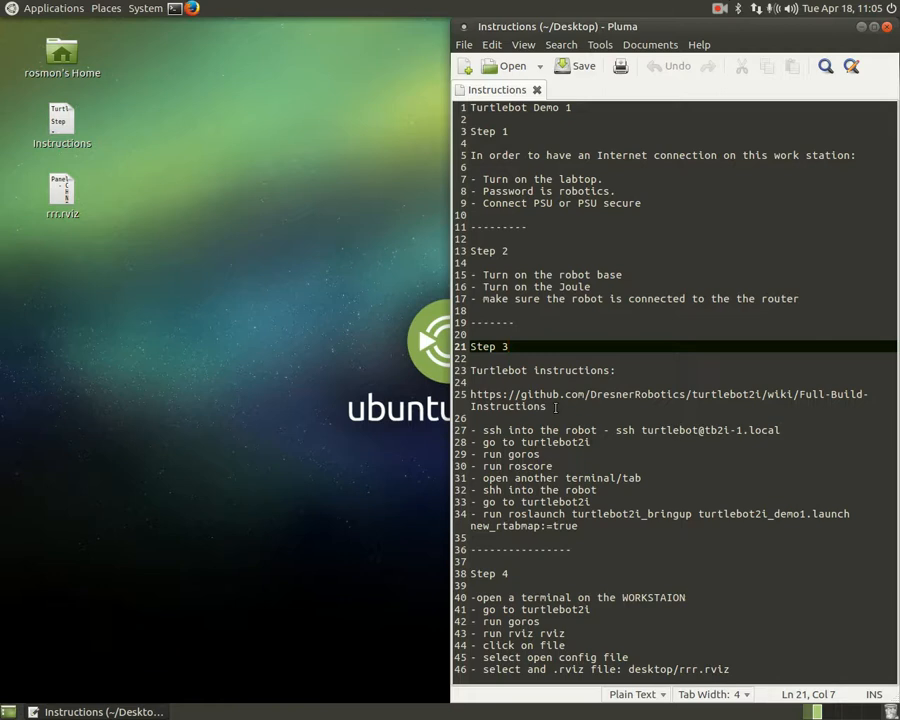
double_click(533, 406)
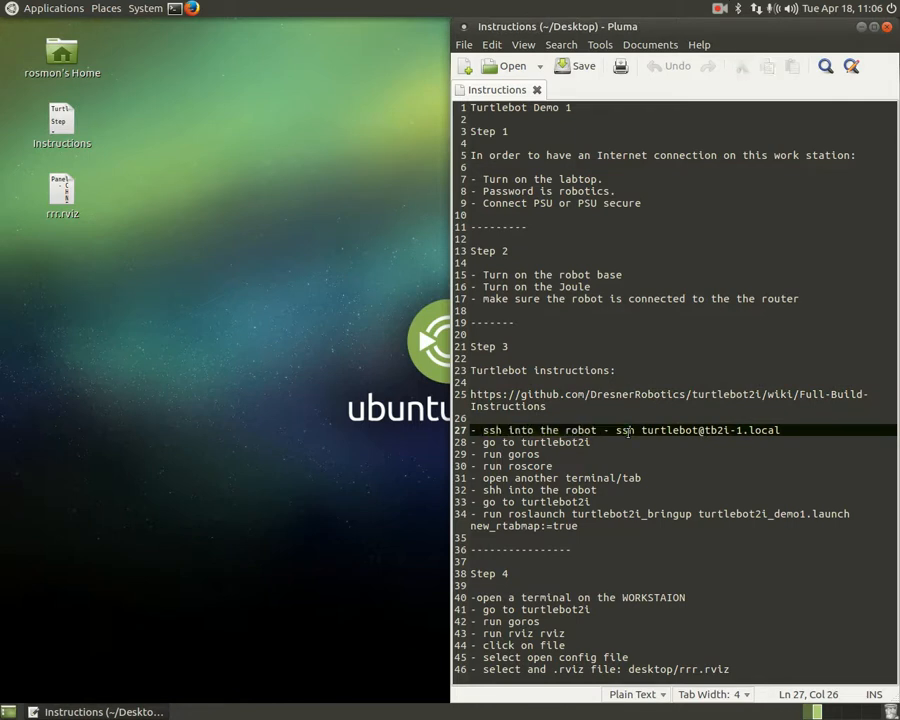
mouse_move(193, 9)
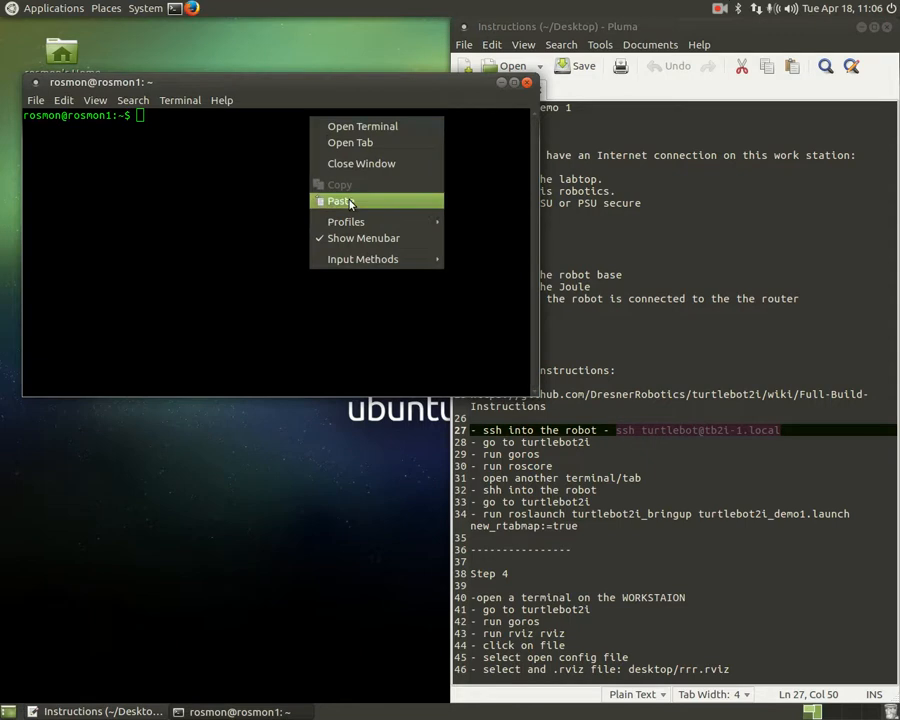
Step: Paste the ssh command to log into the TurtleBot, then cd into turtlebot2i
click(339, 201)
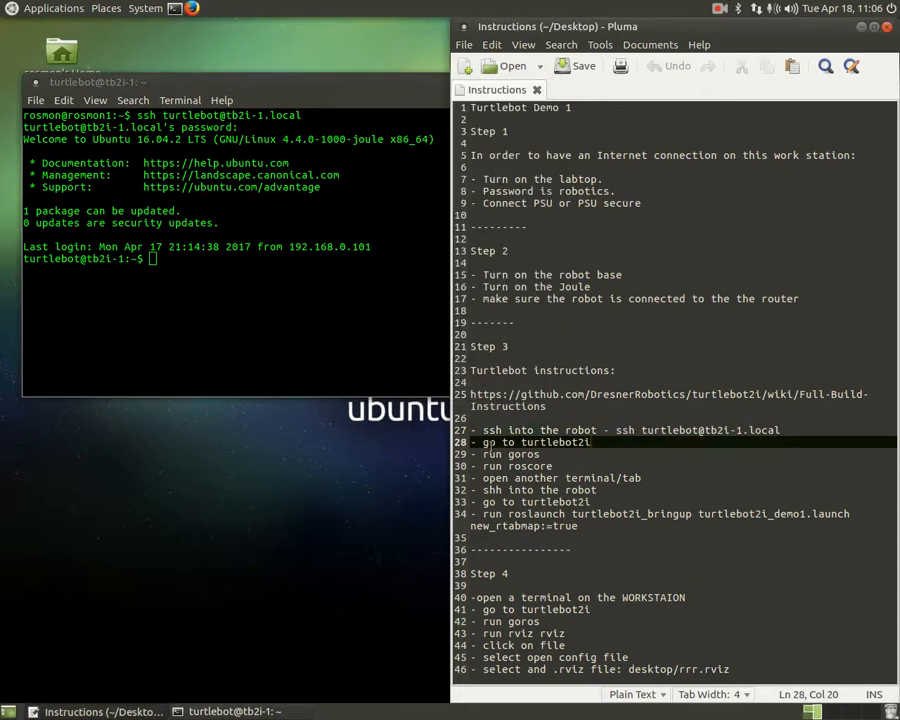
text(cd to turtlebot2i/)
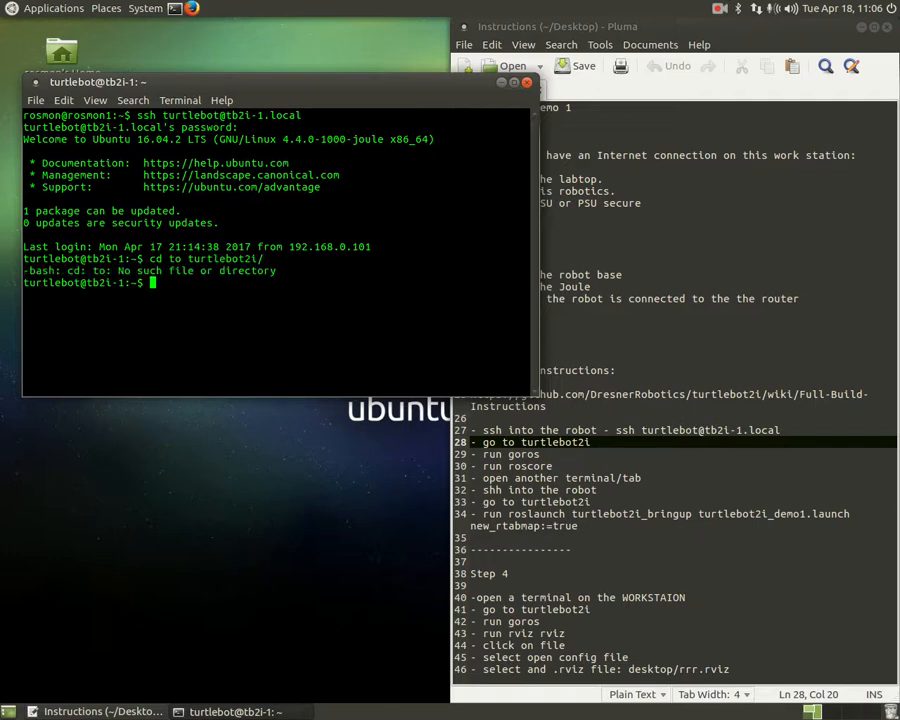
text(cd turtlebot2i/)
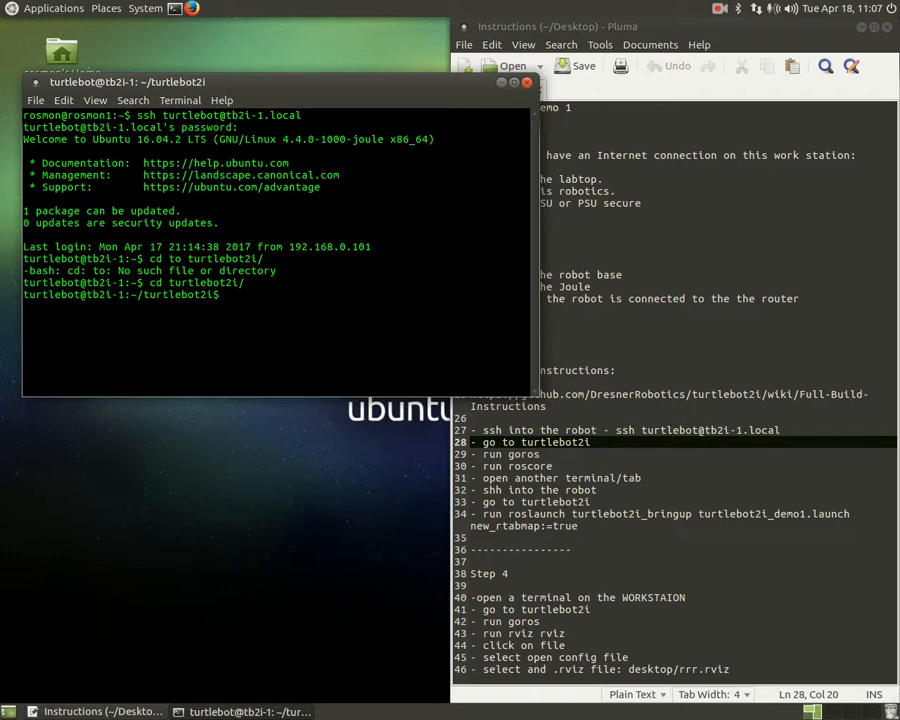
Step: Run goros and roscore on the robot, starting the master at tb2i-1.local:11311
text(gor)
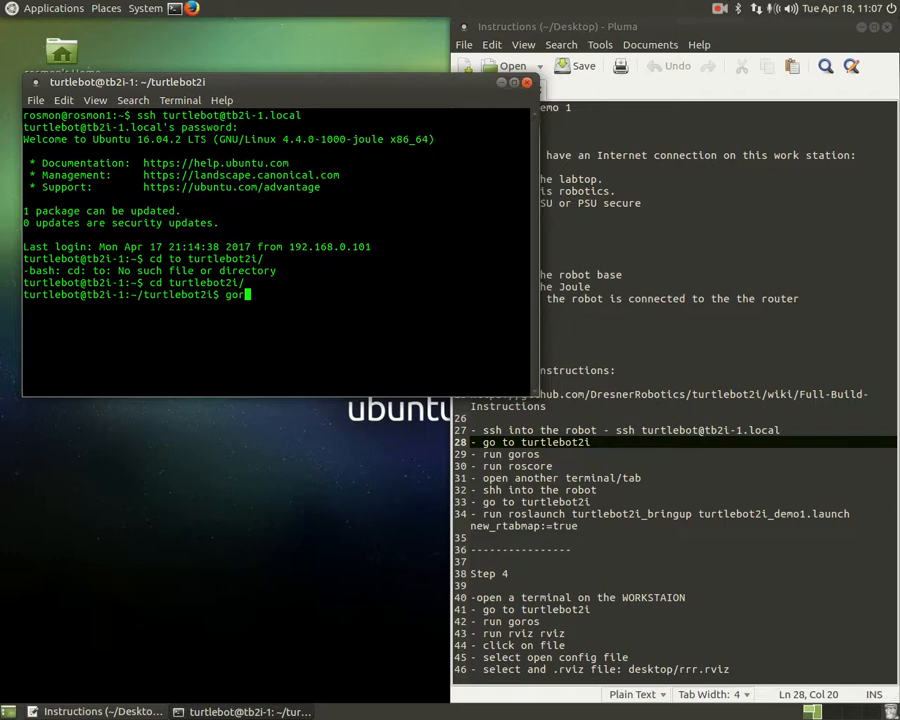
text(s)
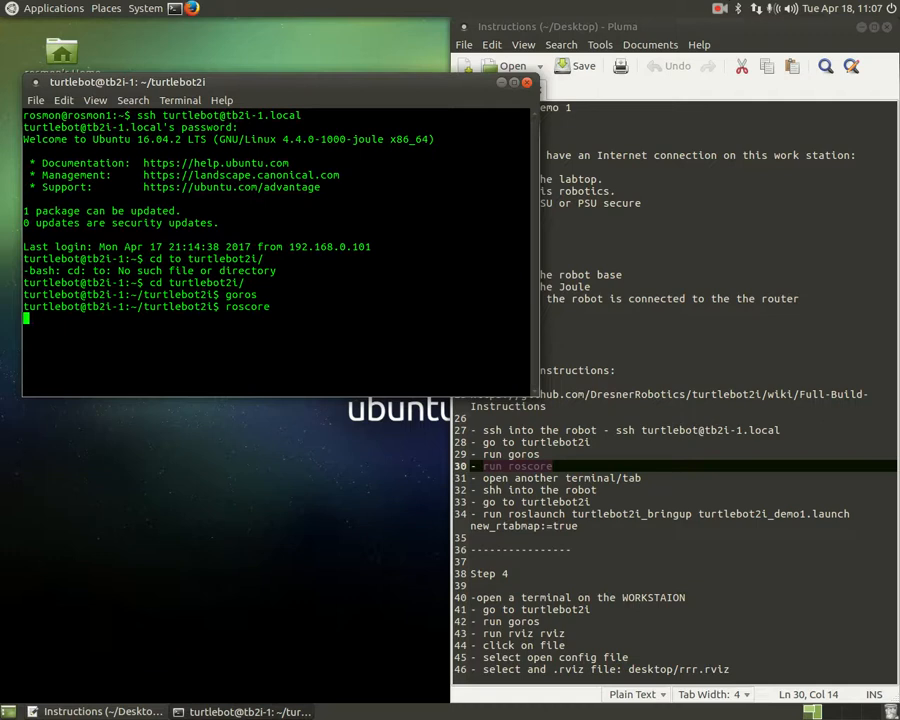
key(Return)
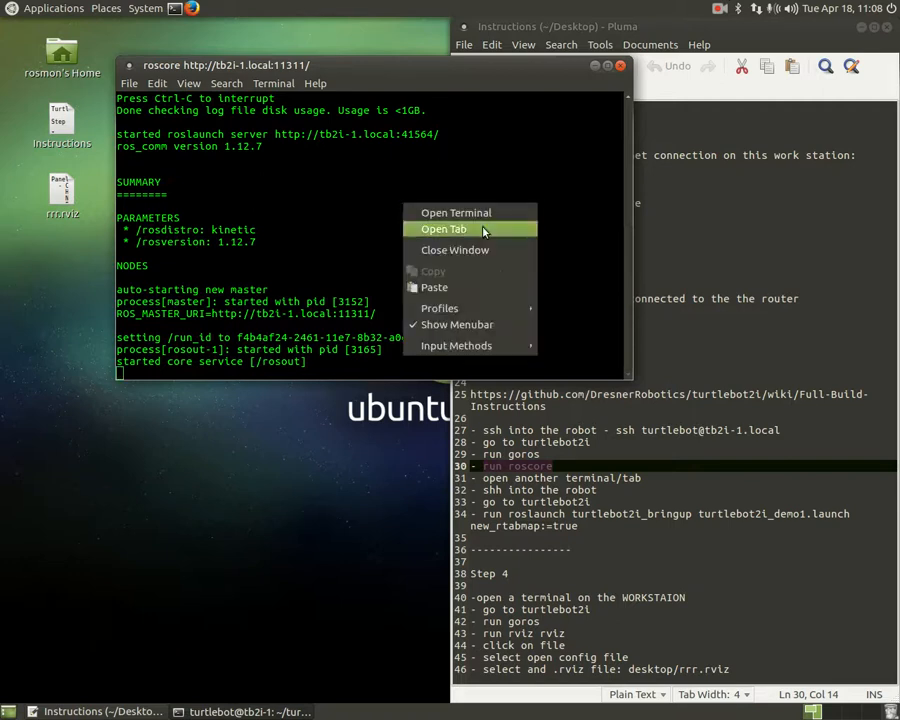
Step: Open a second terminal tab beside the running roscore tab
click(443, 229)
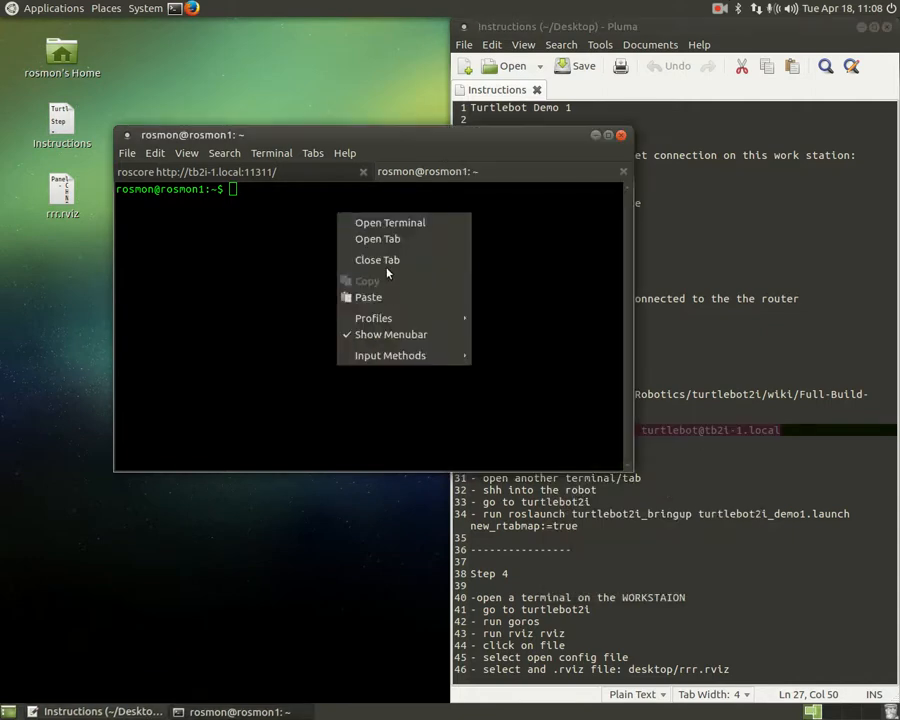
mouse_move(368, 297)
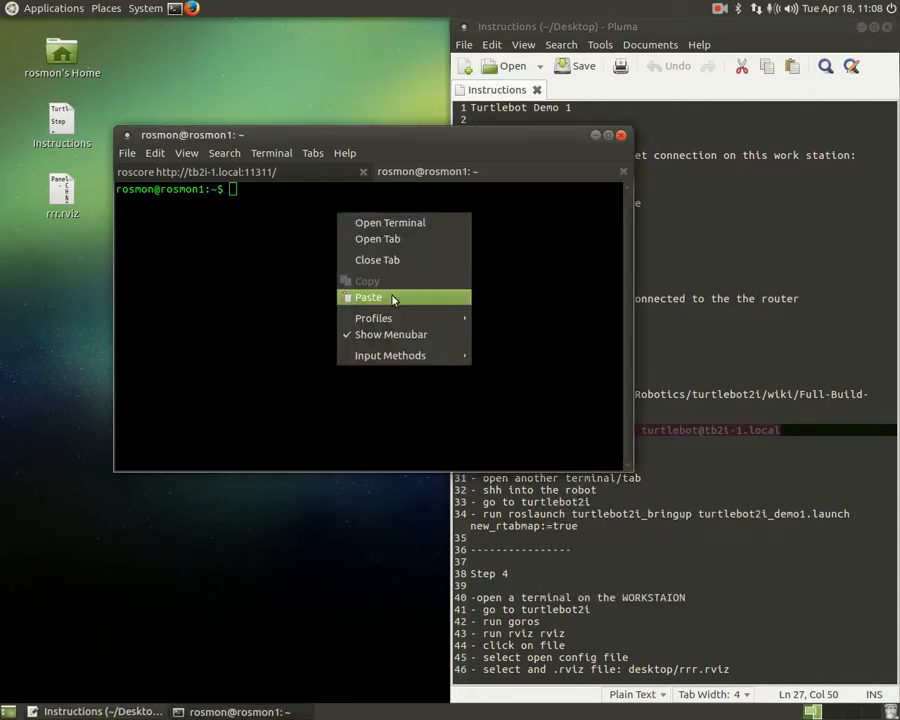
mouse_move(410, 293)
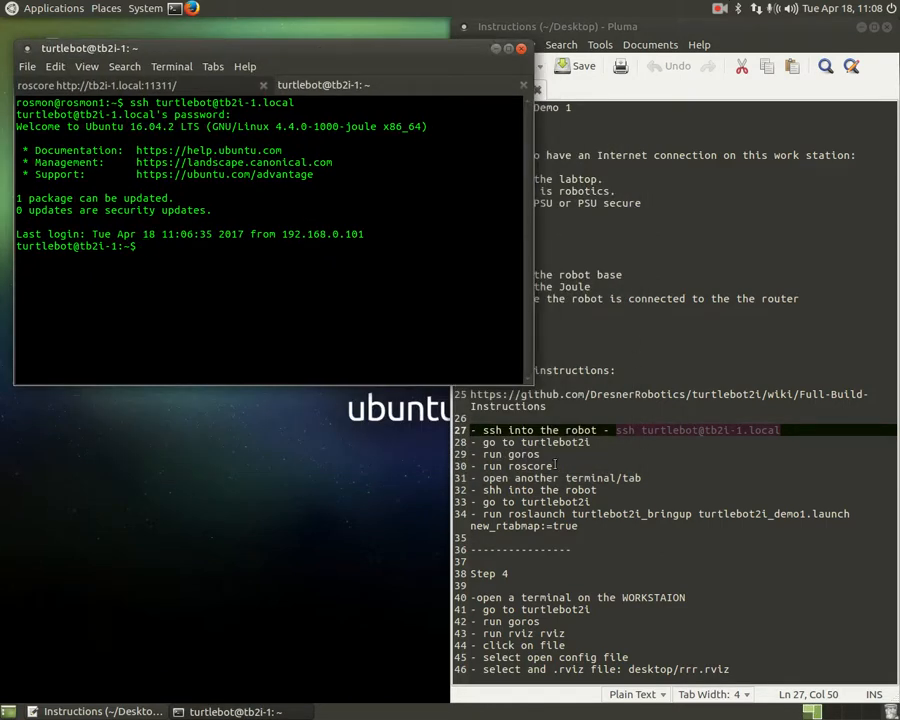
Step: In the second tab, cd into turtlebot2i, run goros, and pick out line 34's roslaunch command
text(cd)
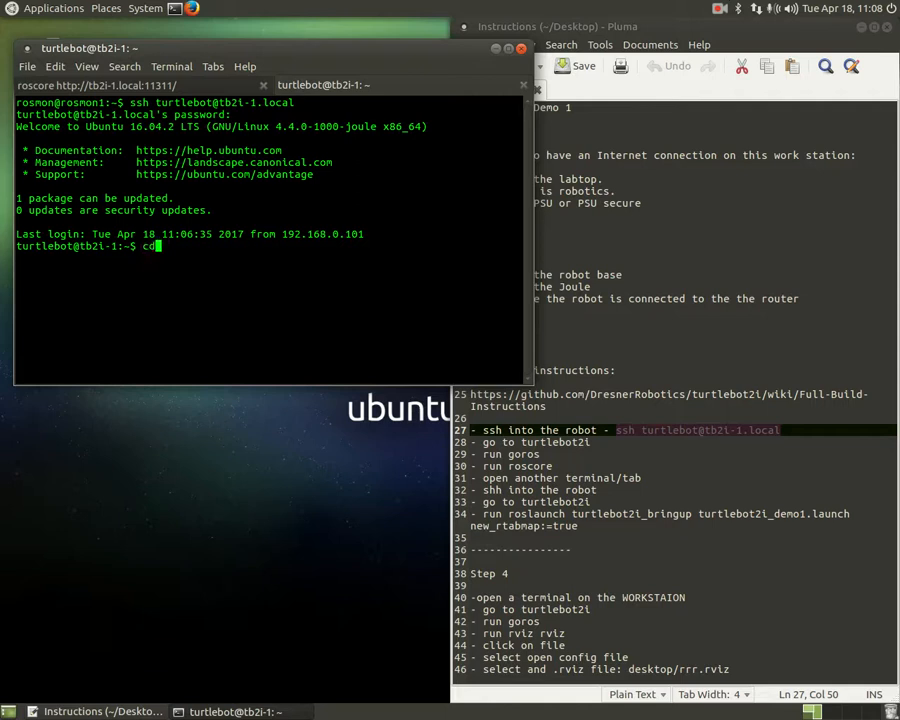
text(turtlebot2i/)
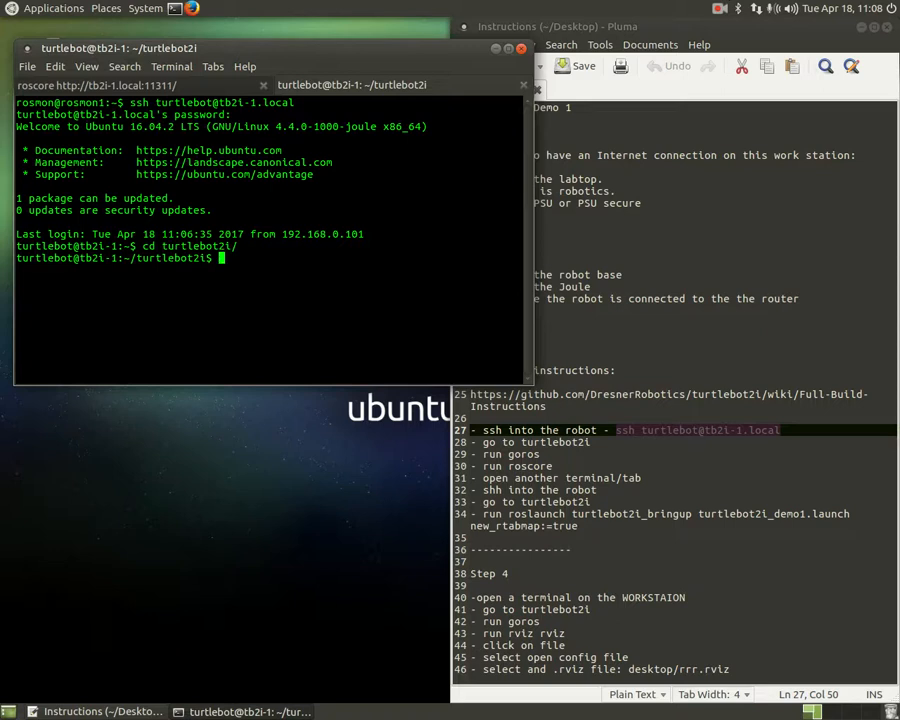
text(goros)
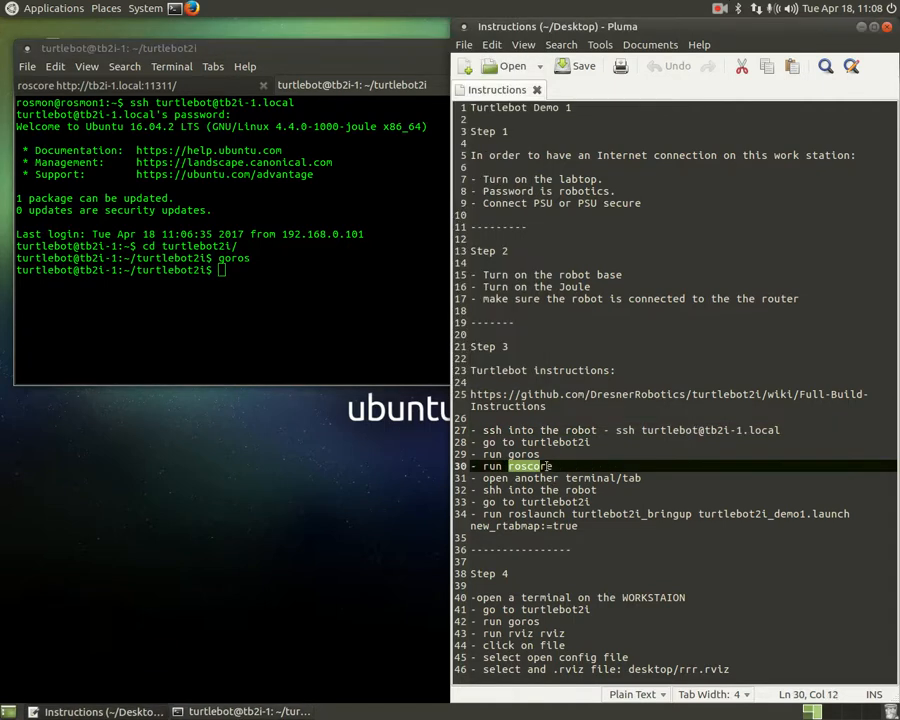
click(562, 466)
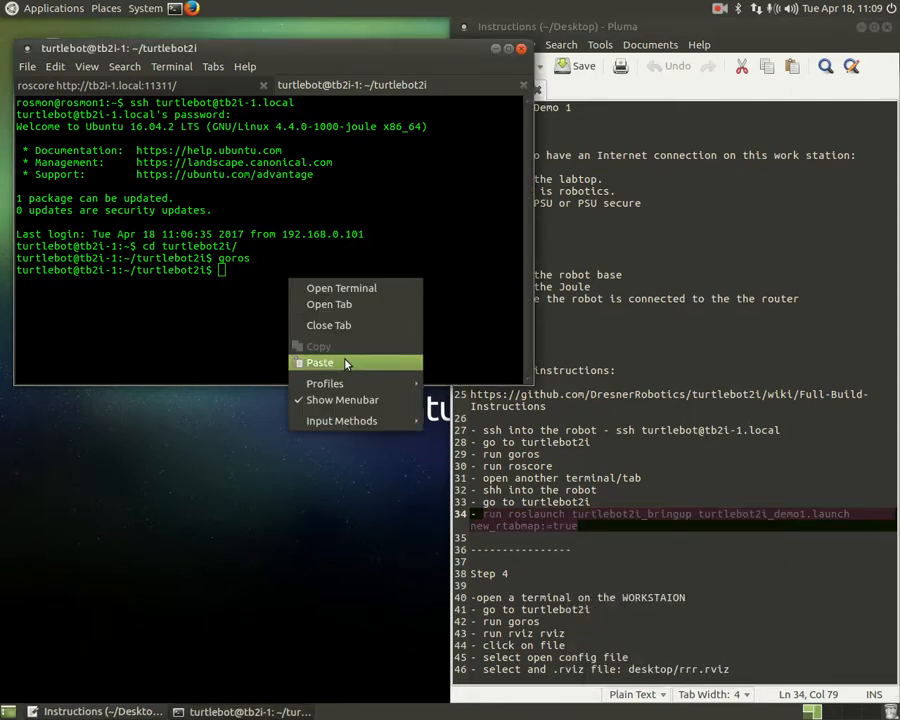
Step: Paste and run roslaunch turtlebot2i_bringup turtlebot2i_demo1.launch with new_rtabmap:=true
click(320, 362)
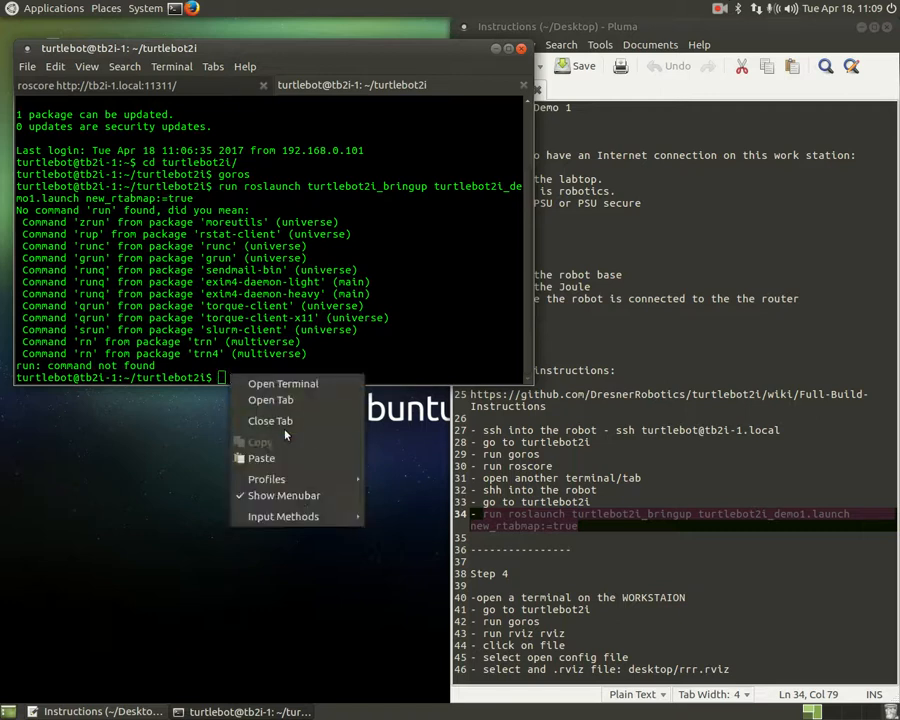
click(285, 443)
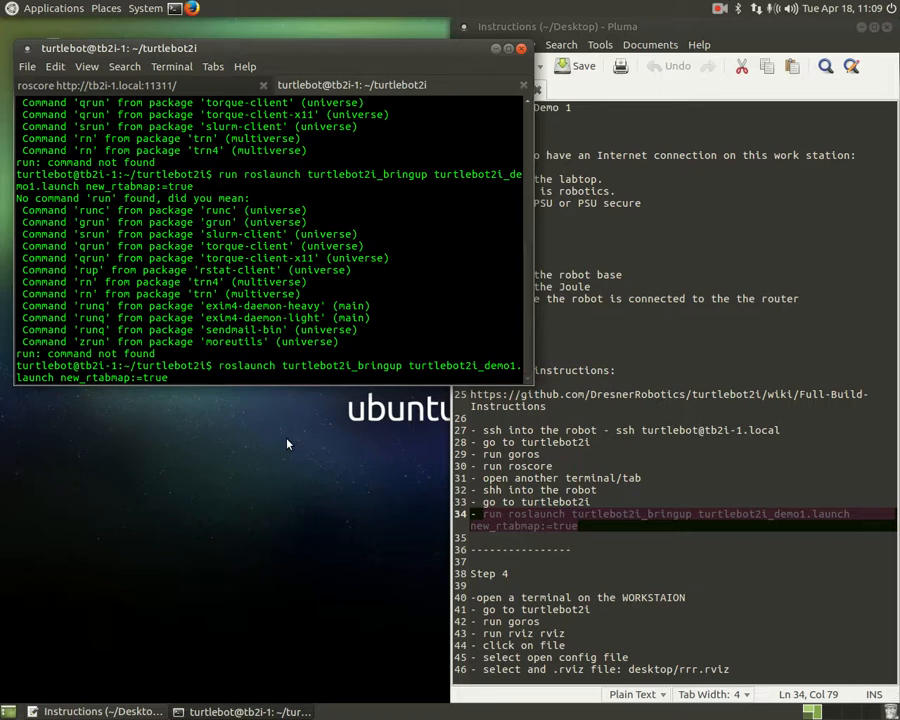
key(Return)
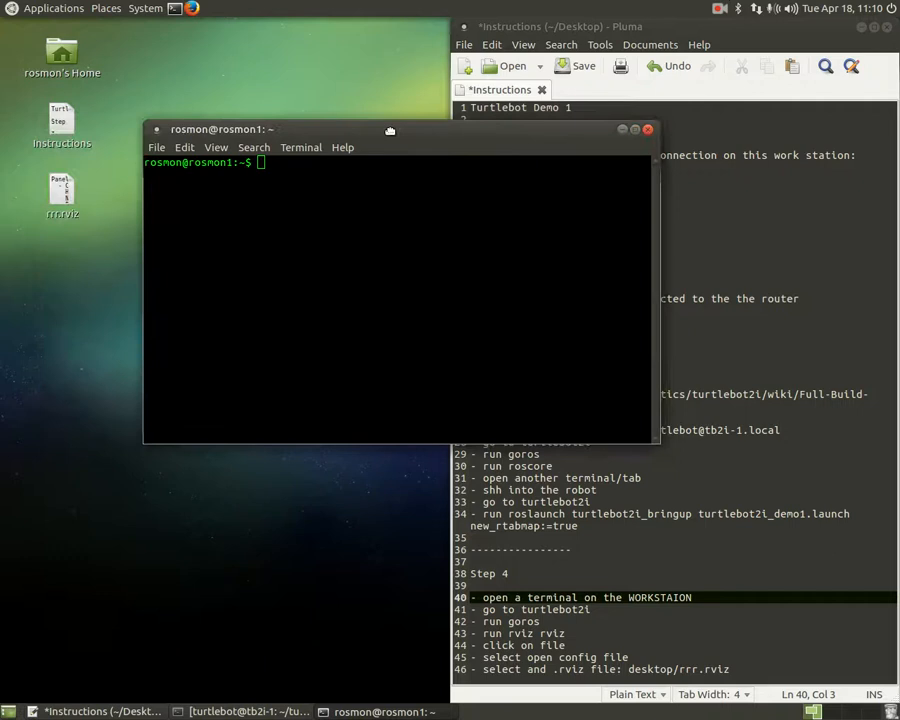
Step: On the workstation, cd into turtlebot2i, run goros, and enter rosrun rviz
text(cd)
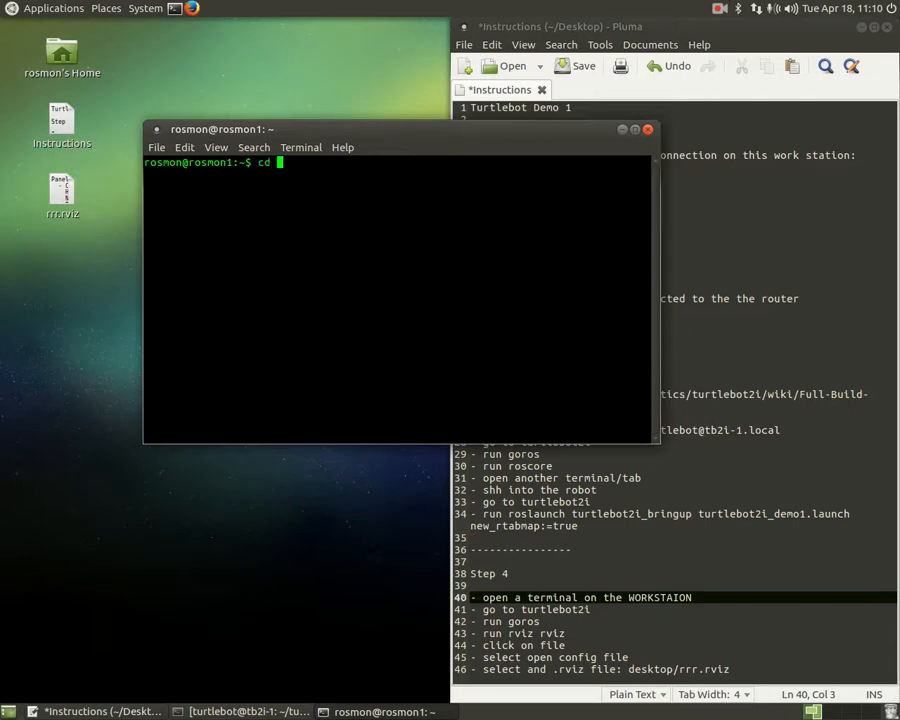
text(turtlebot2i/)
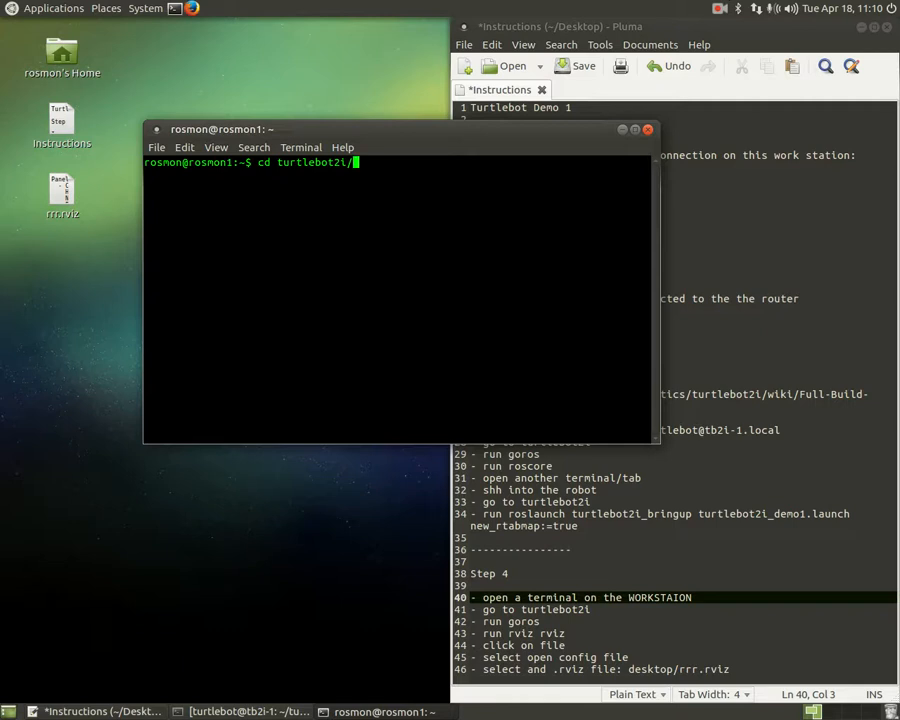
key(Return)
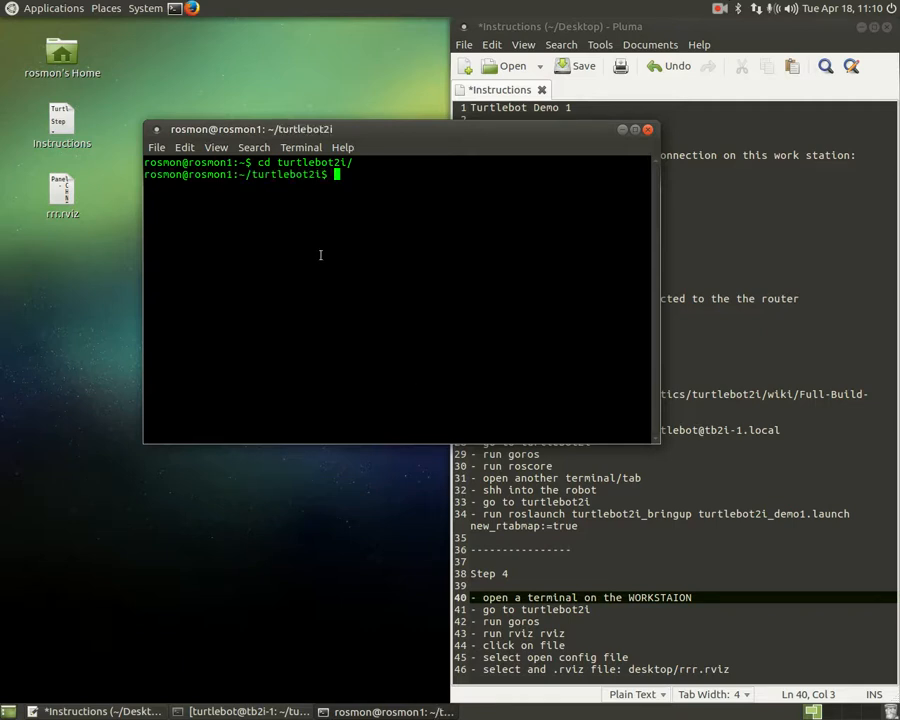
text(goros)
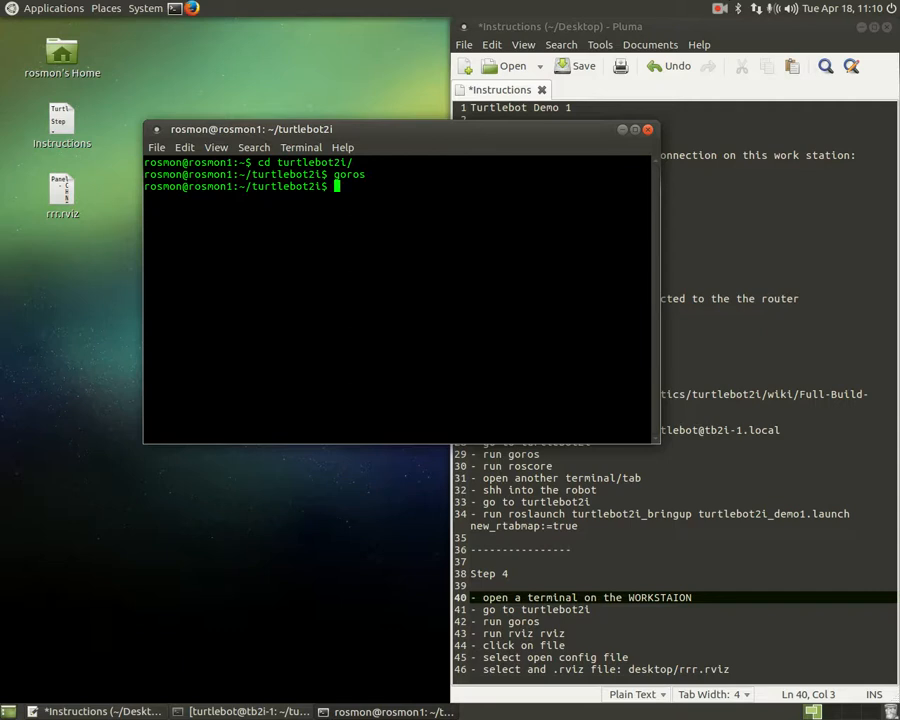
text(rosrun)
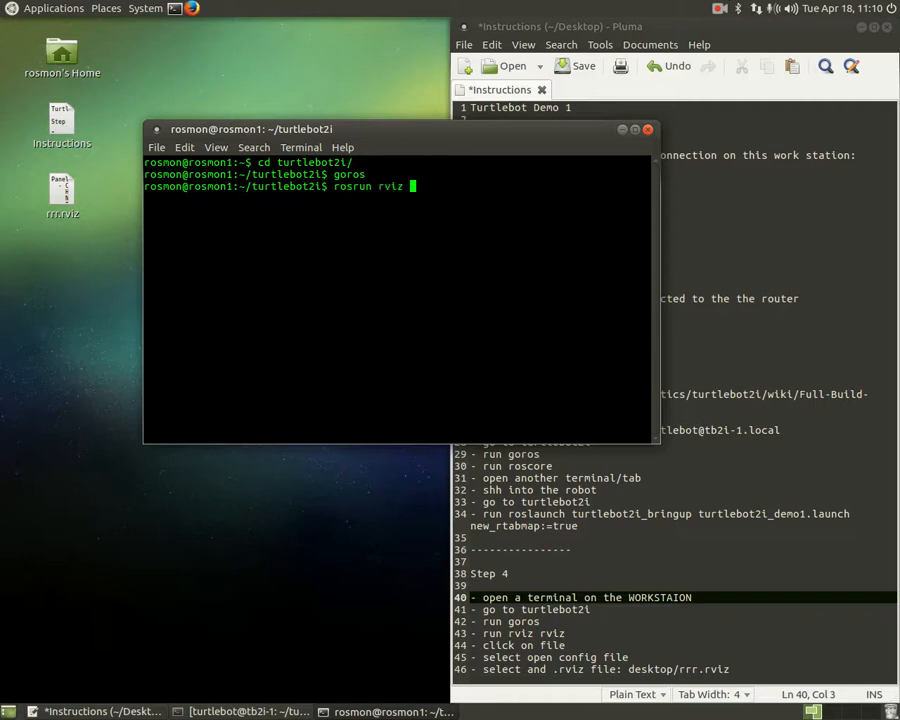
text(rviz)
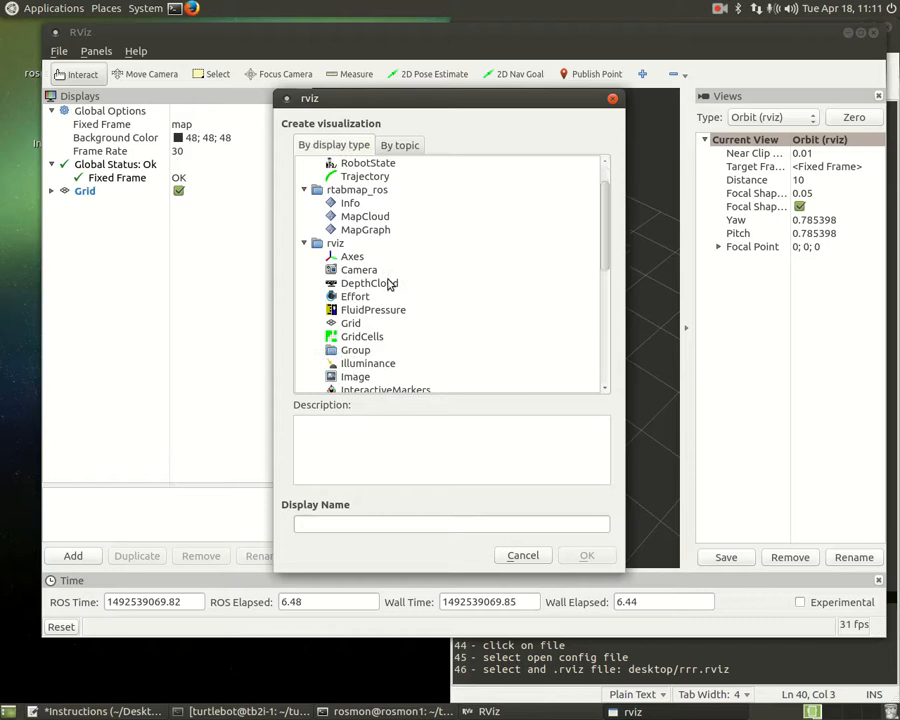
Step: Cancel RViz's Create visualization dialog, leaving only the default grid display
scroll(down, 3)
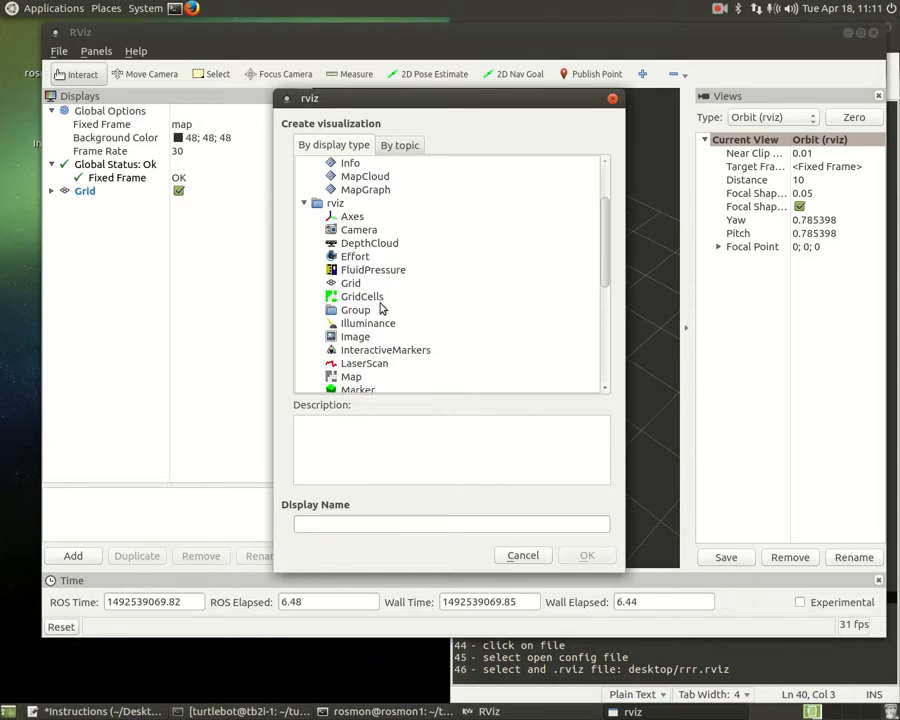
mouse_move(362, 240)
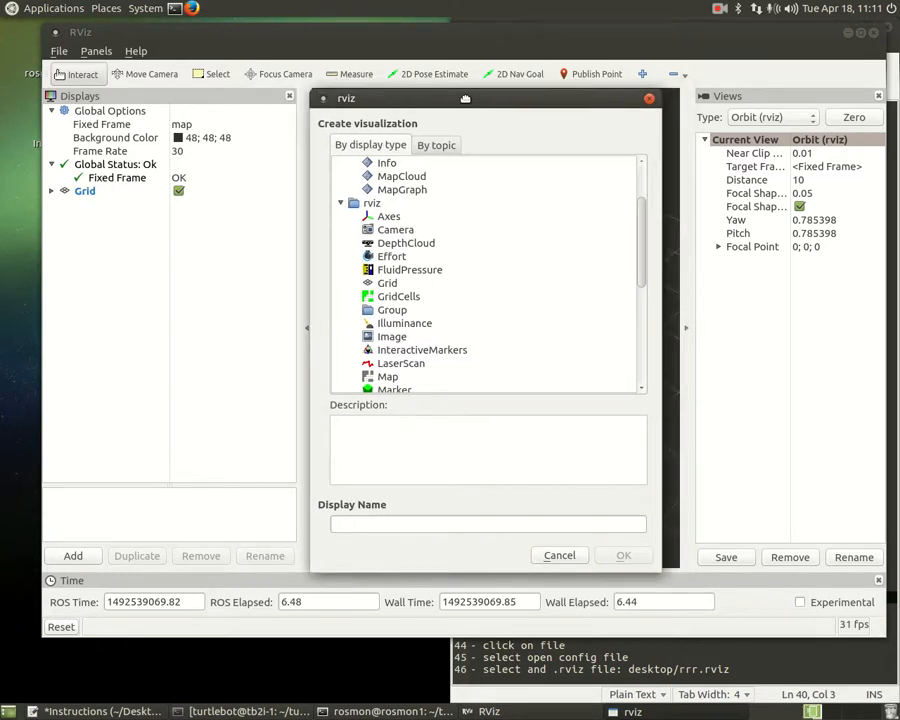
click(558, 555)
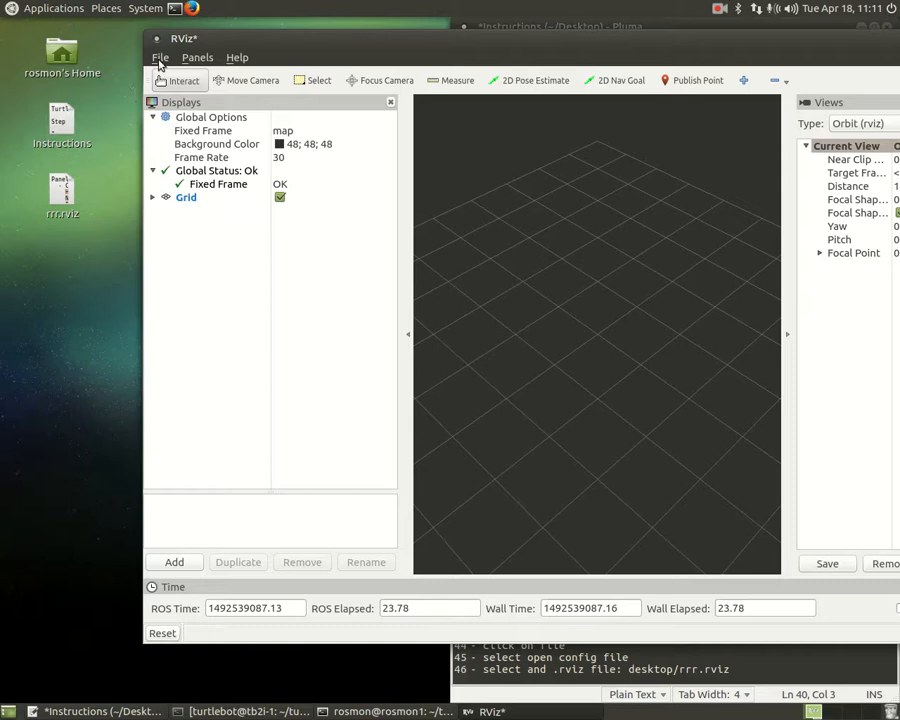
Step: Use File > Open Config on the Desktop, discarding unsaved default.rviz changes
click(160, 57)
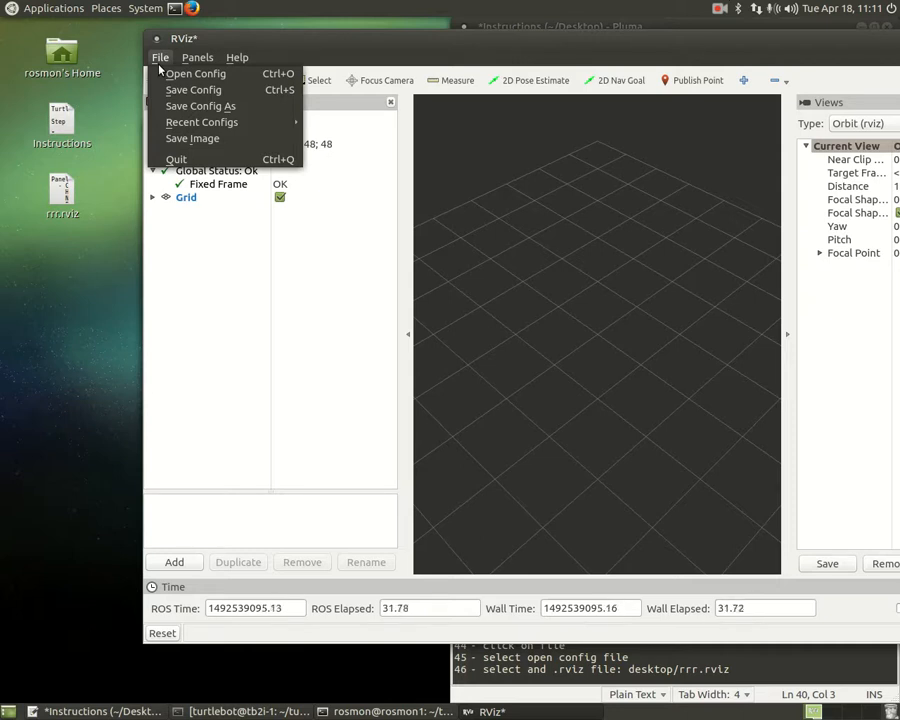
mouse_move(210, 73)
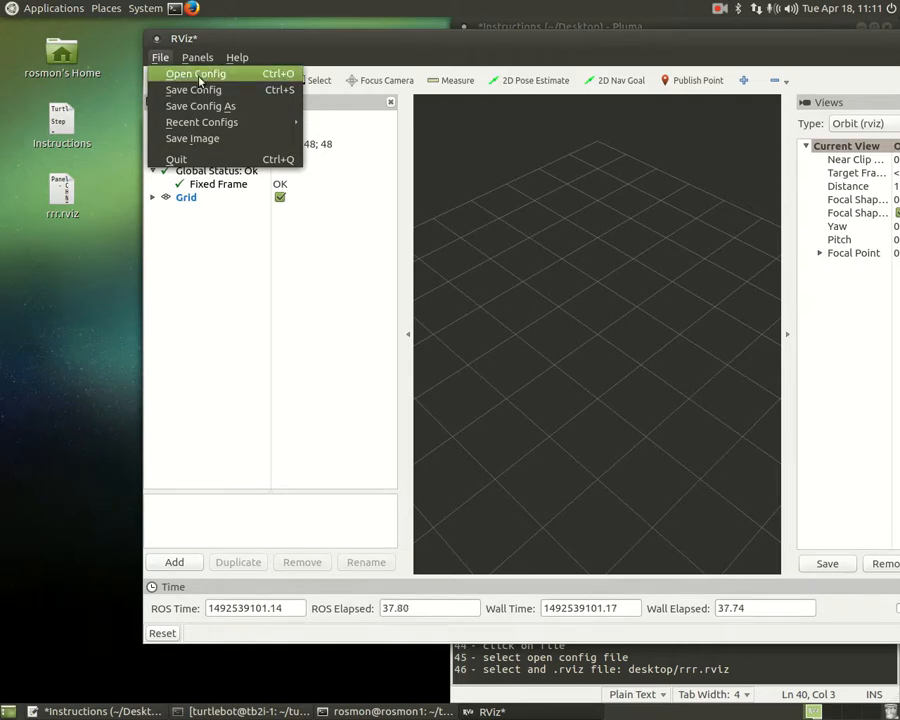
click(195, 73)
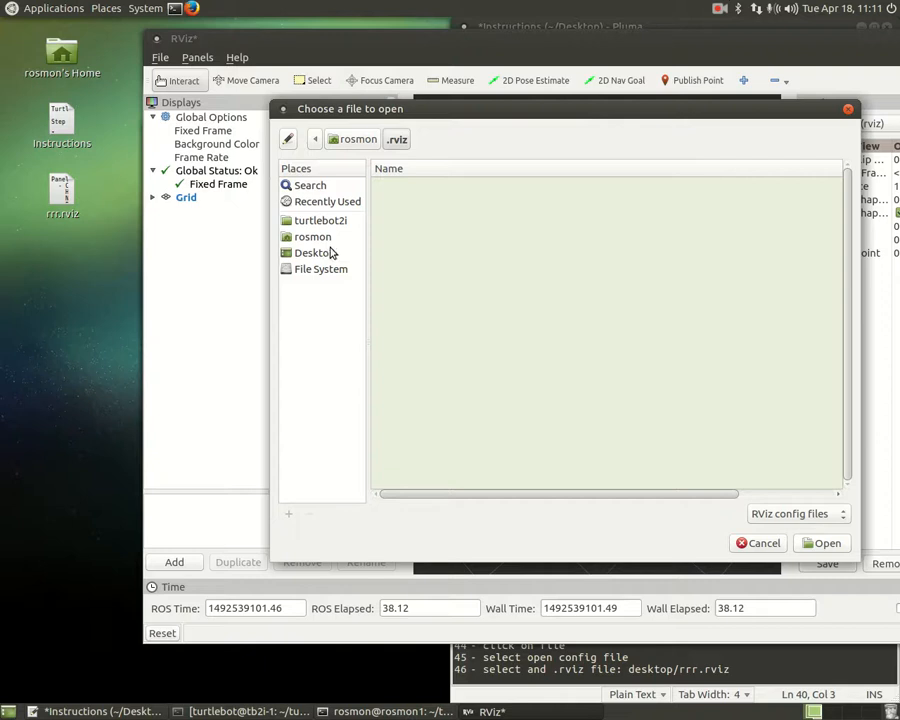
click(314, 252)
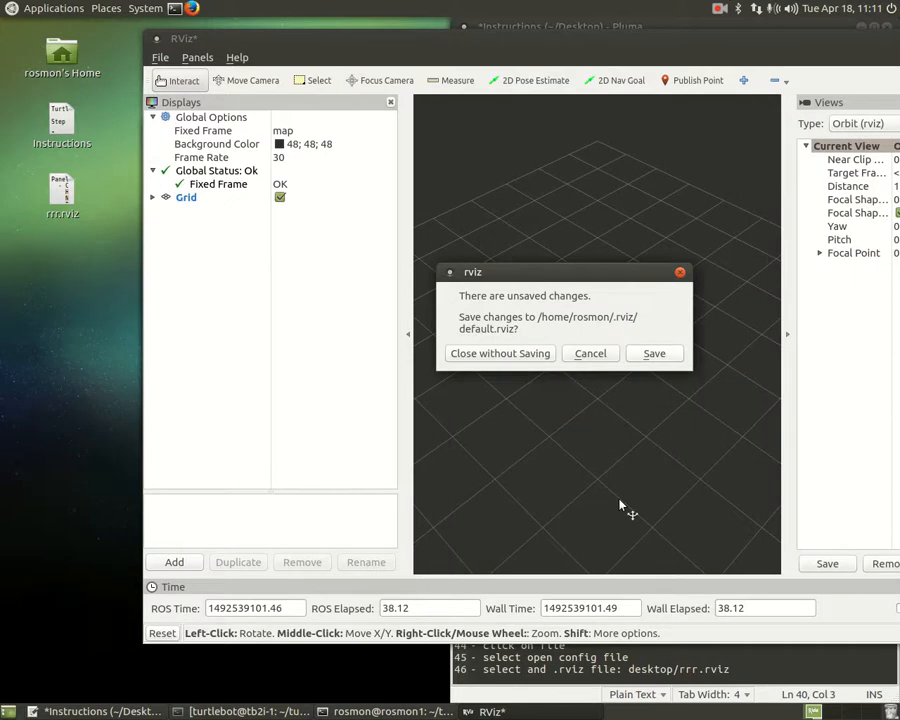
mouse_move(622, 492)
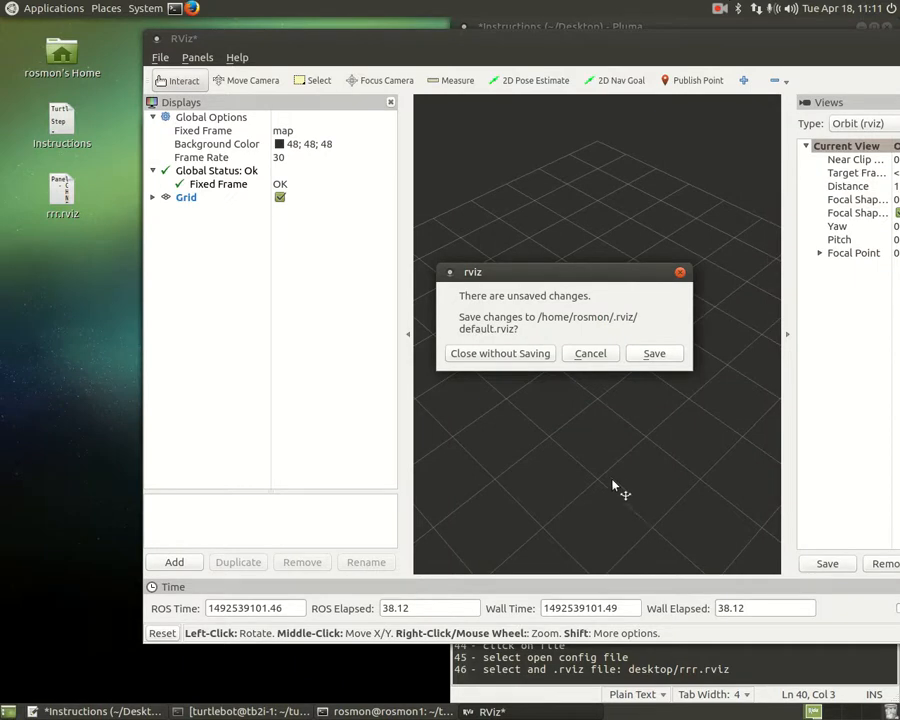
mouse_move(590, 353)
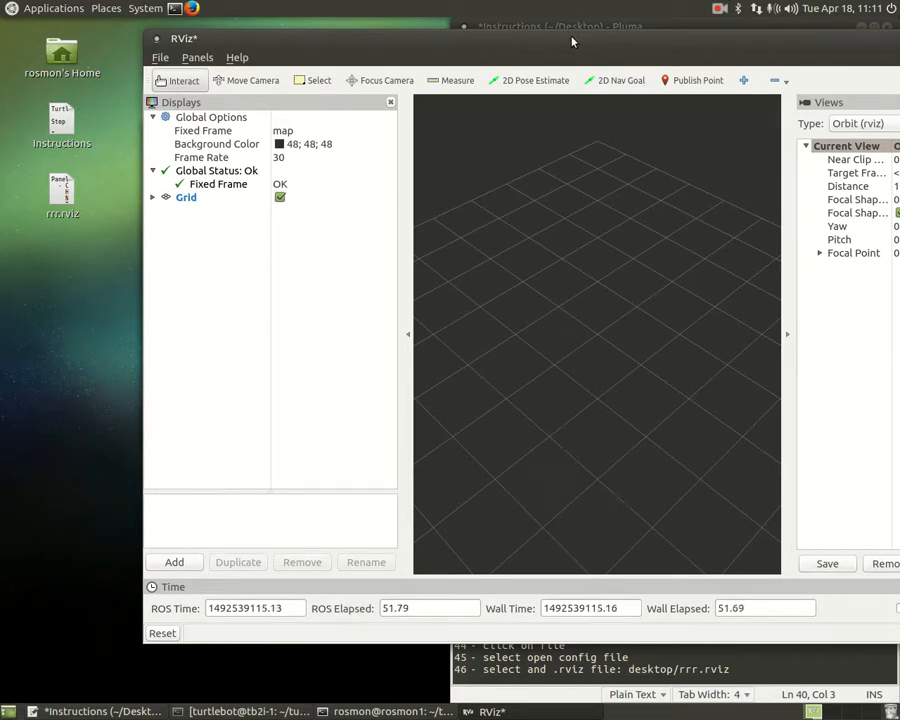
click(159, 57)
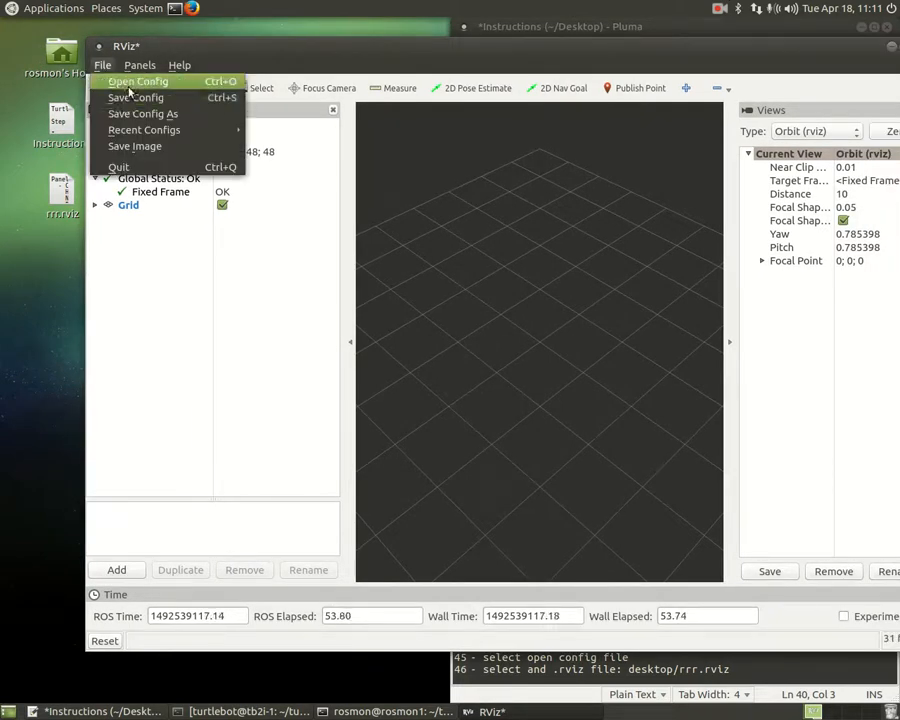
click(138, 81)
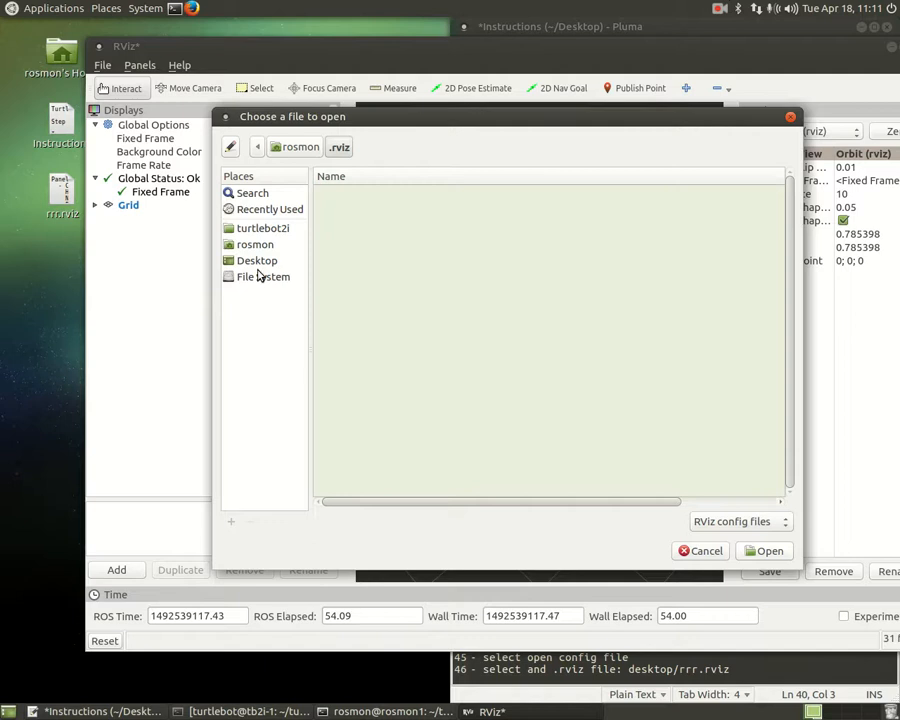
click(257, 260)
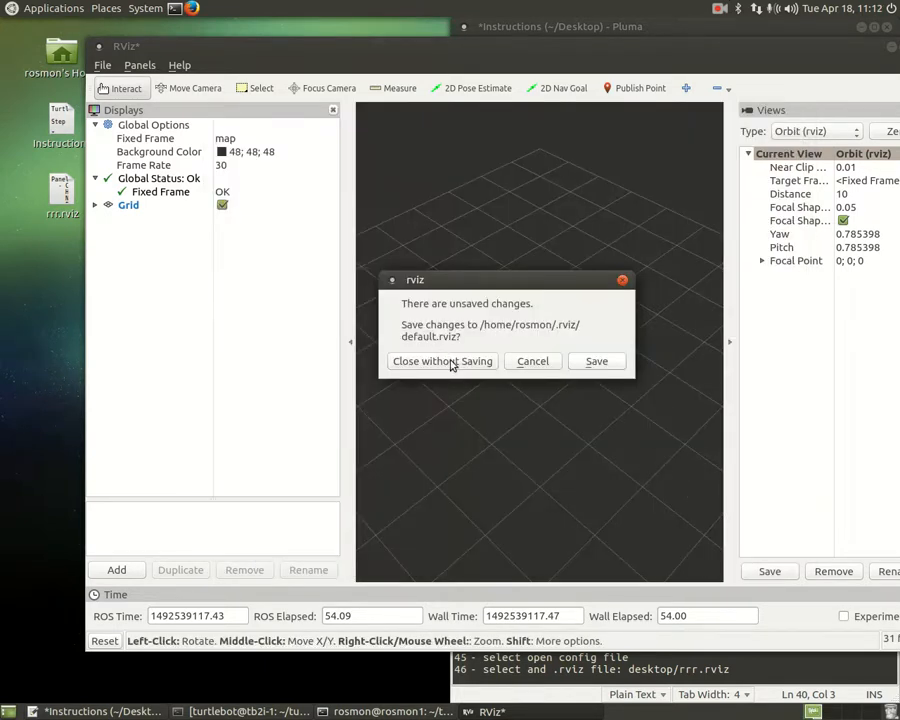
click(442, 361)
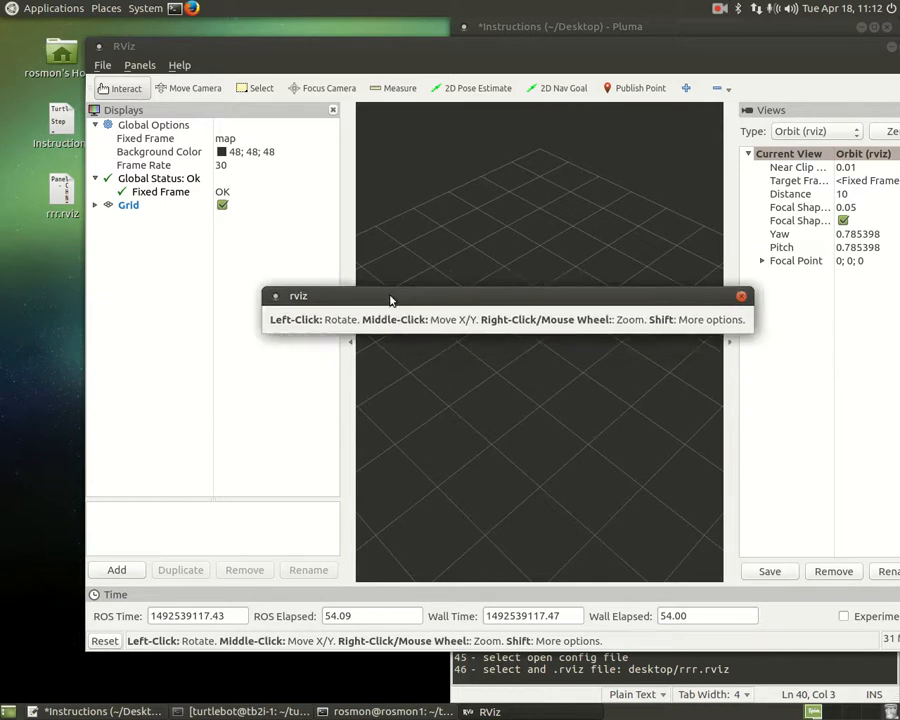
mouse_move(390, 325)
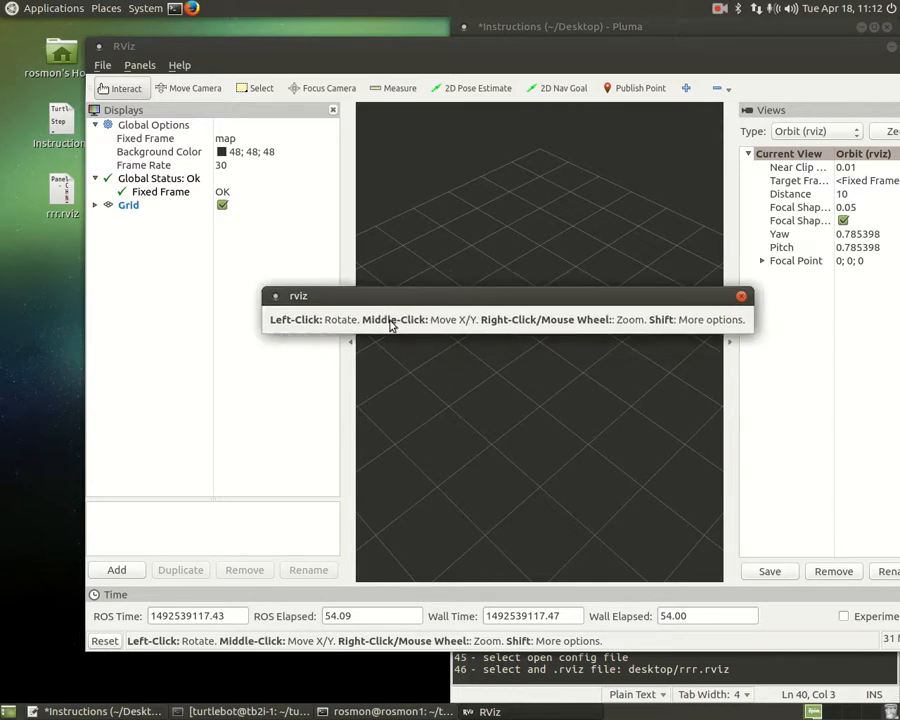
mouse_move(625, 347)
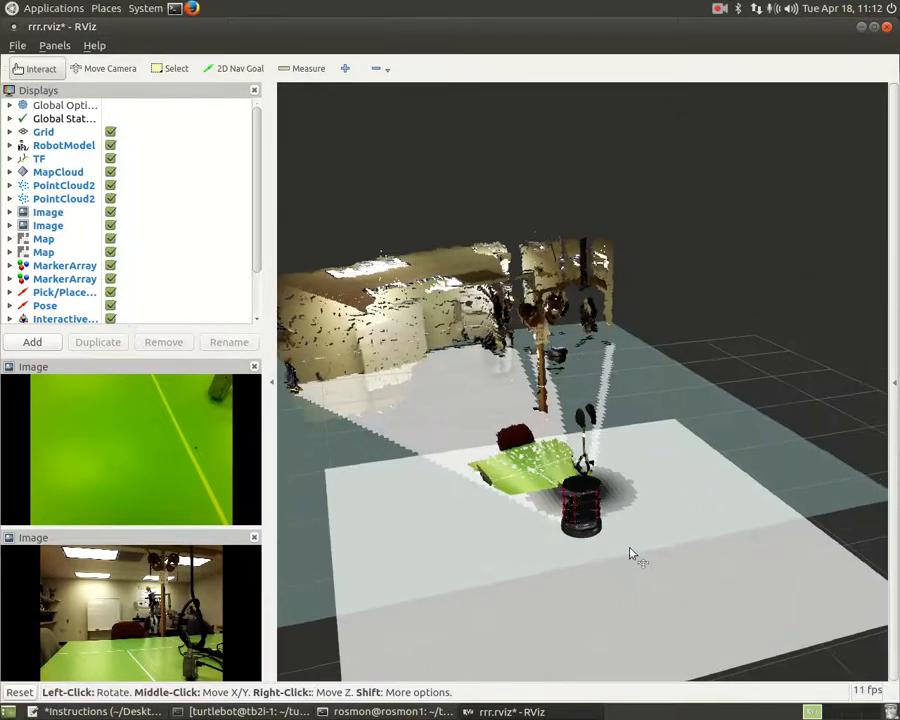
Step: Orbit the RViz 3D view around the robot to face forward into the room
drag(630, 555, 555, 525)
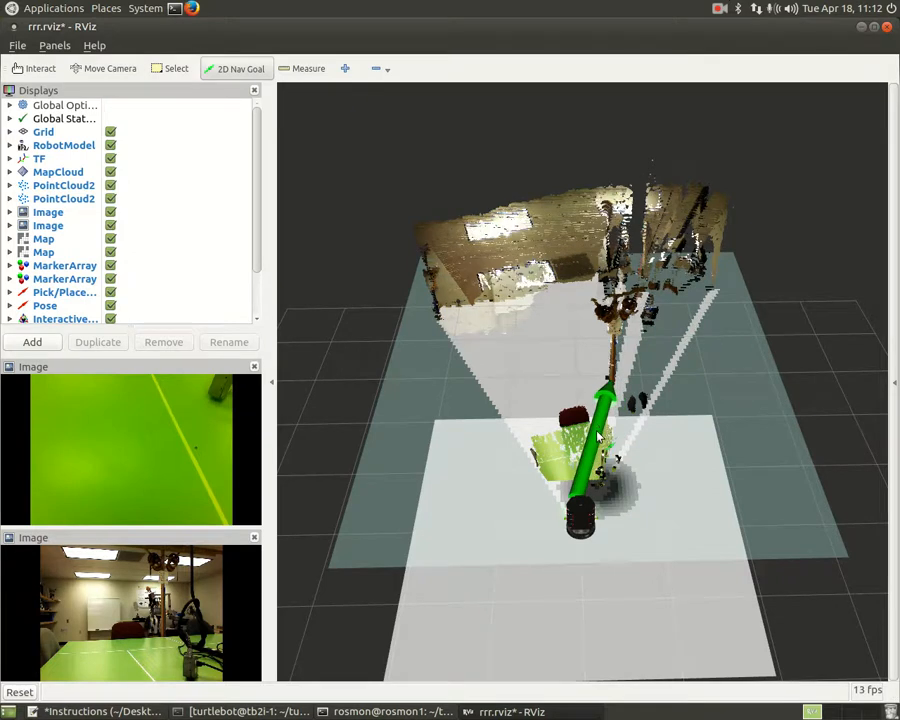
Step: Publish the 2D navigation goal ahead of the robot so it starts moving
click(34, 68)
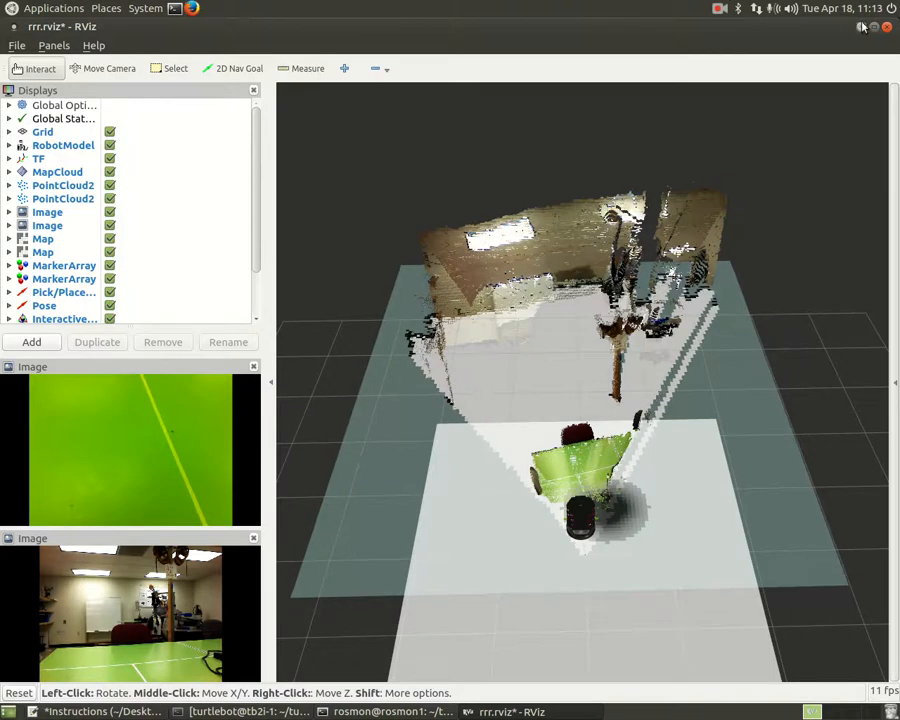
mouse_move(862, 27)
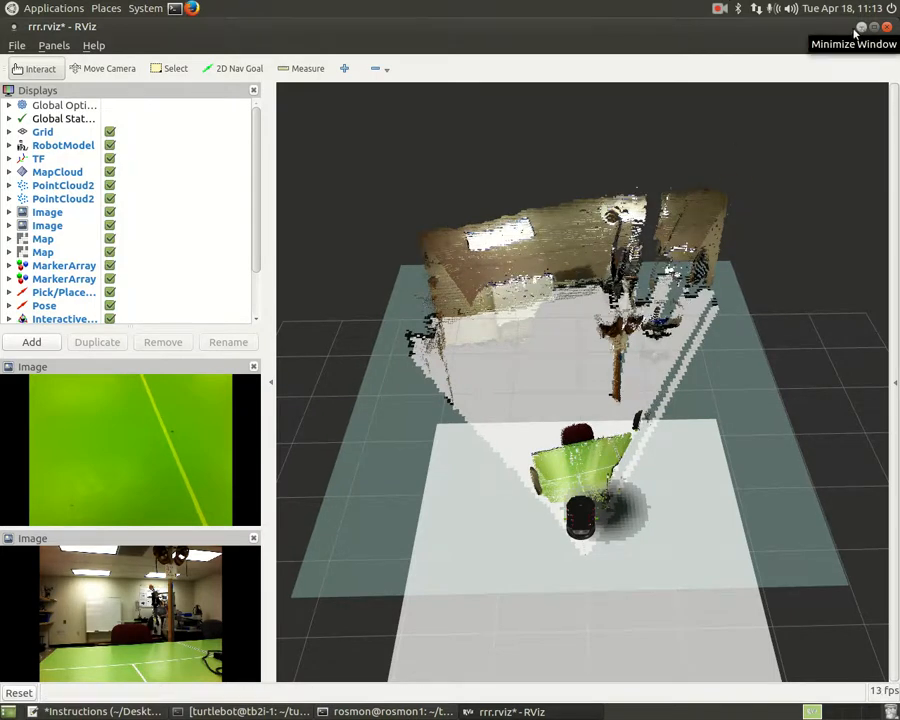